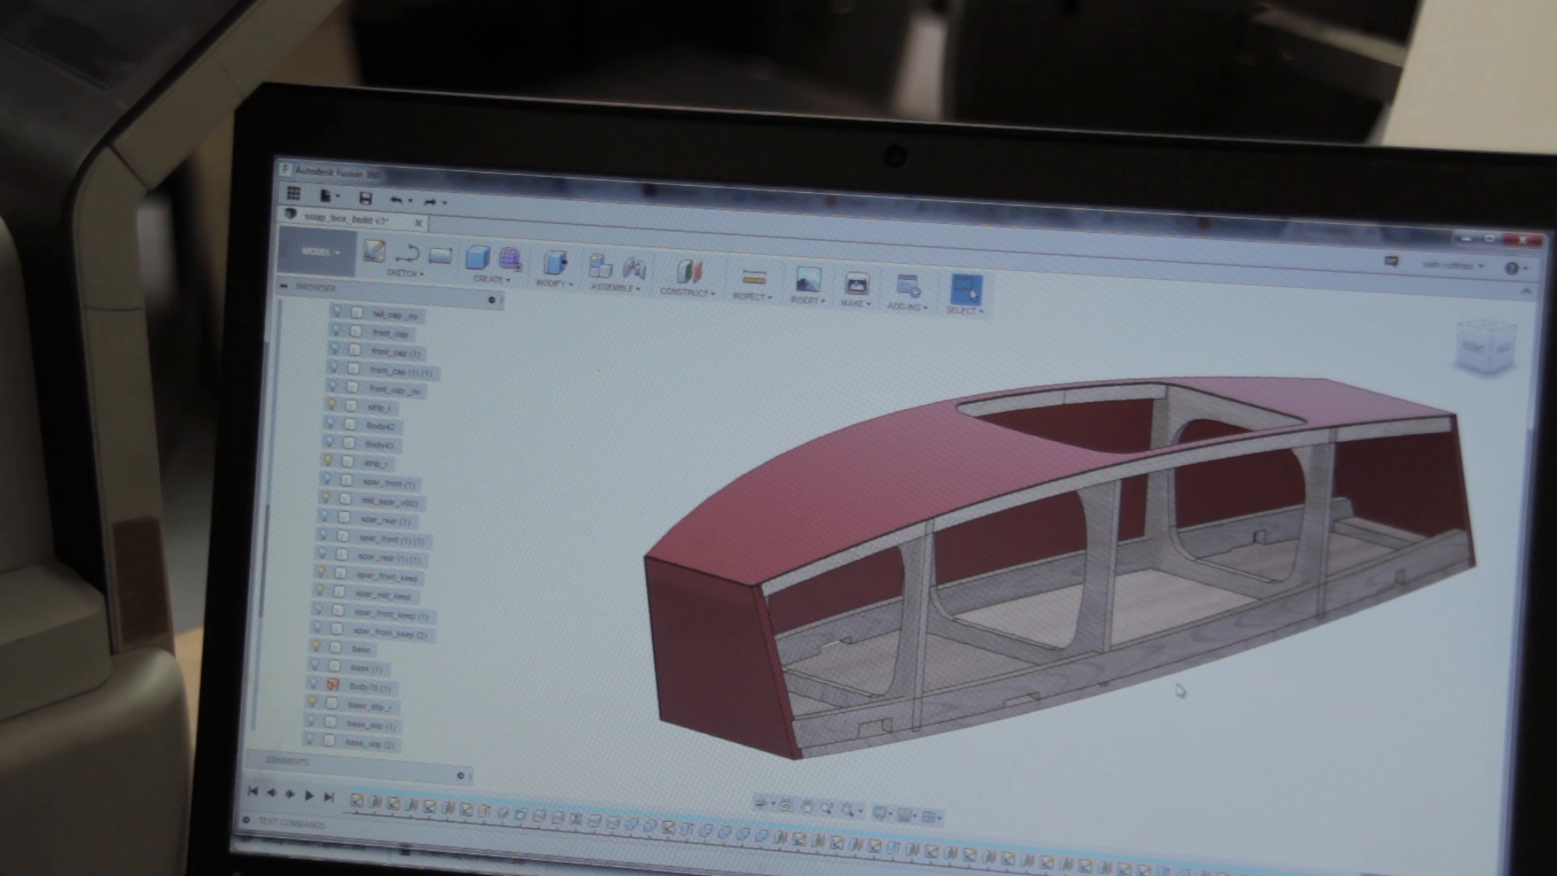
# Step: Select the face of the middle spar frame inside the car body
pyautogui.click(368, 594)
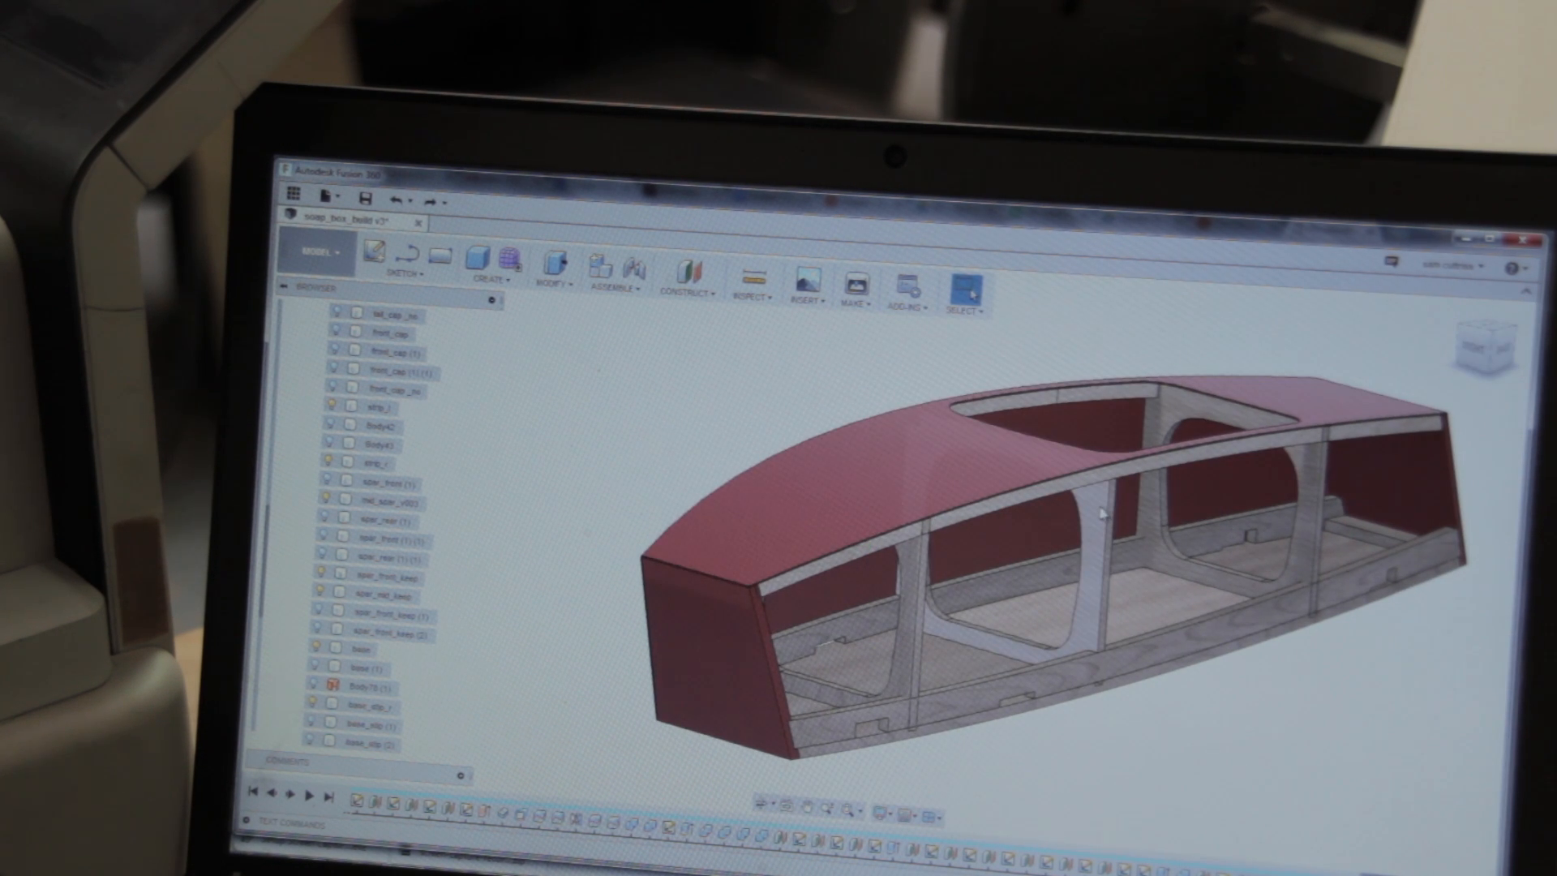
pyautogui.click(382, 501)
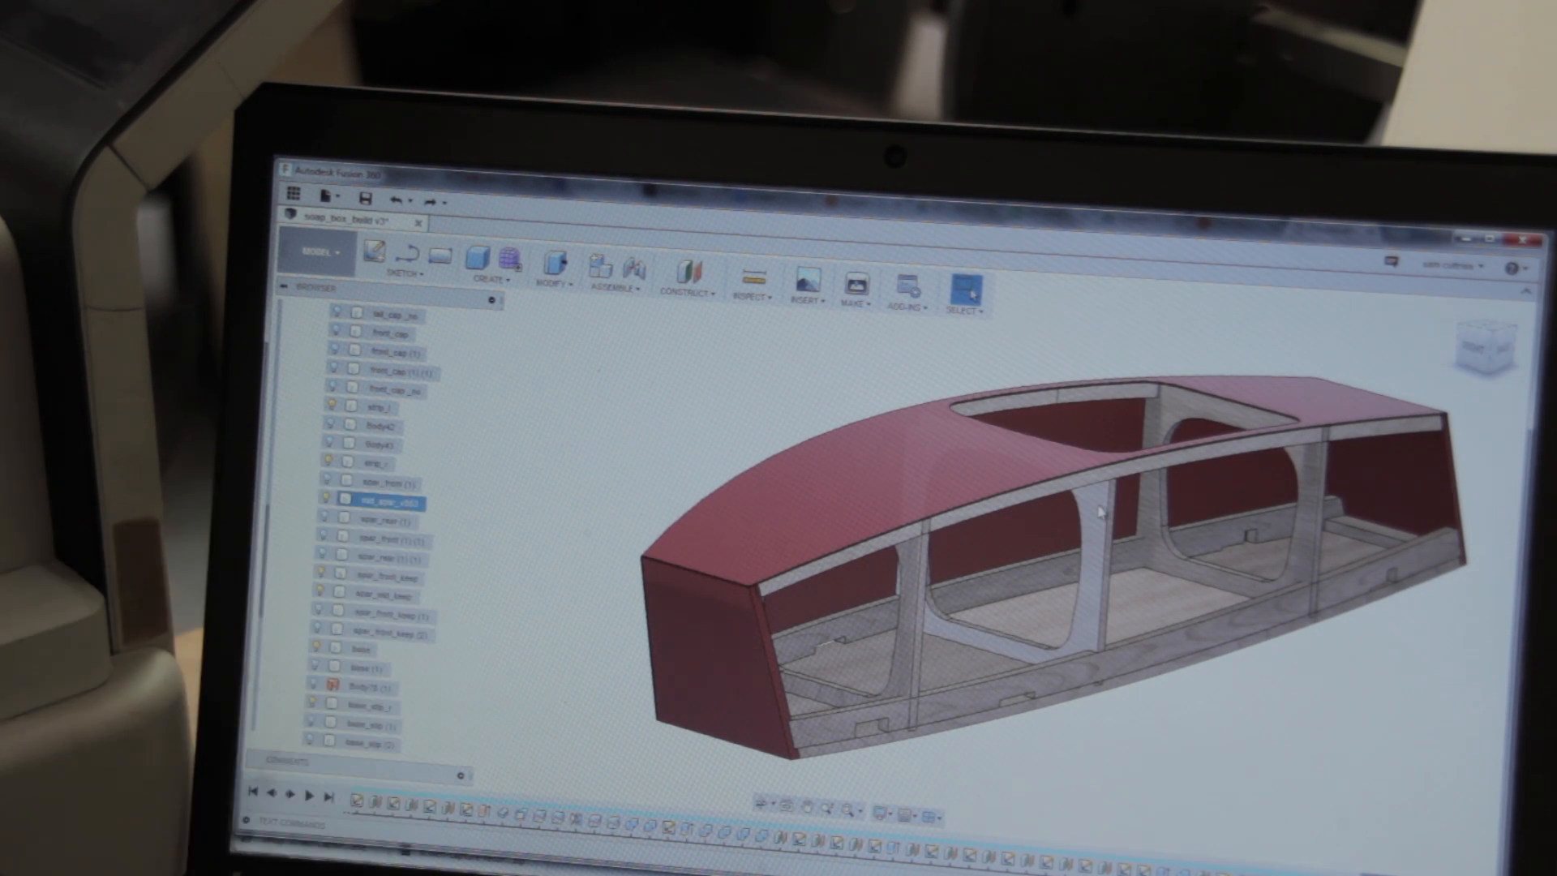
pyautogui.click(983, 556)
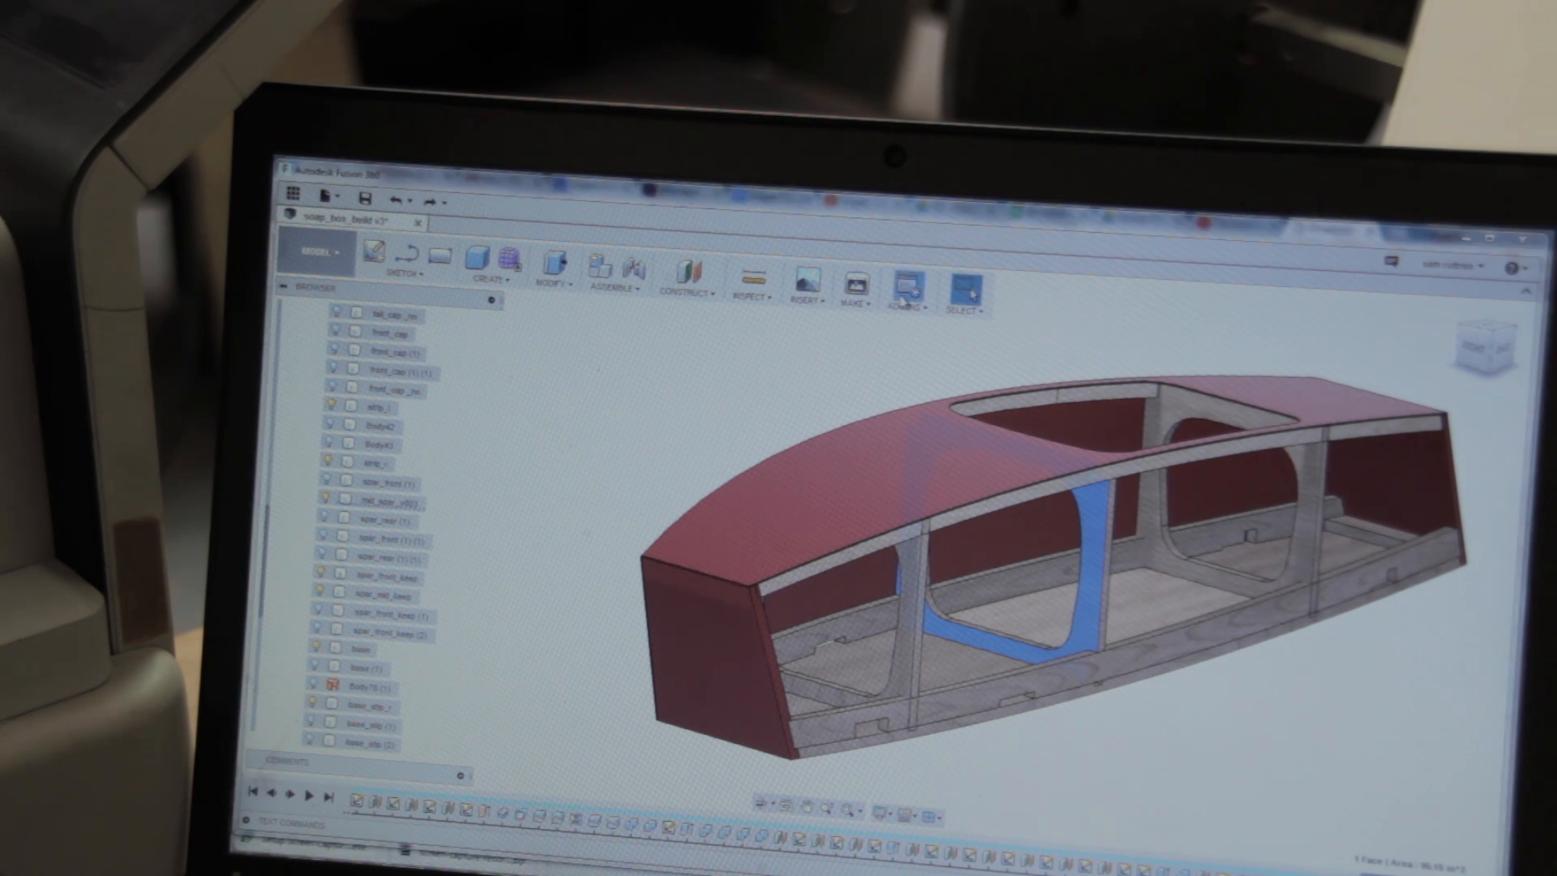
# Step: Run the Shape_Export script from My Scripts on the selected spar face
pyautogui.click(901, 288)
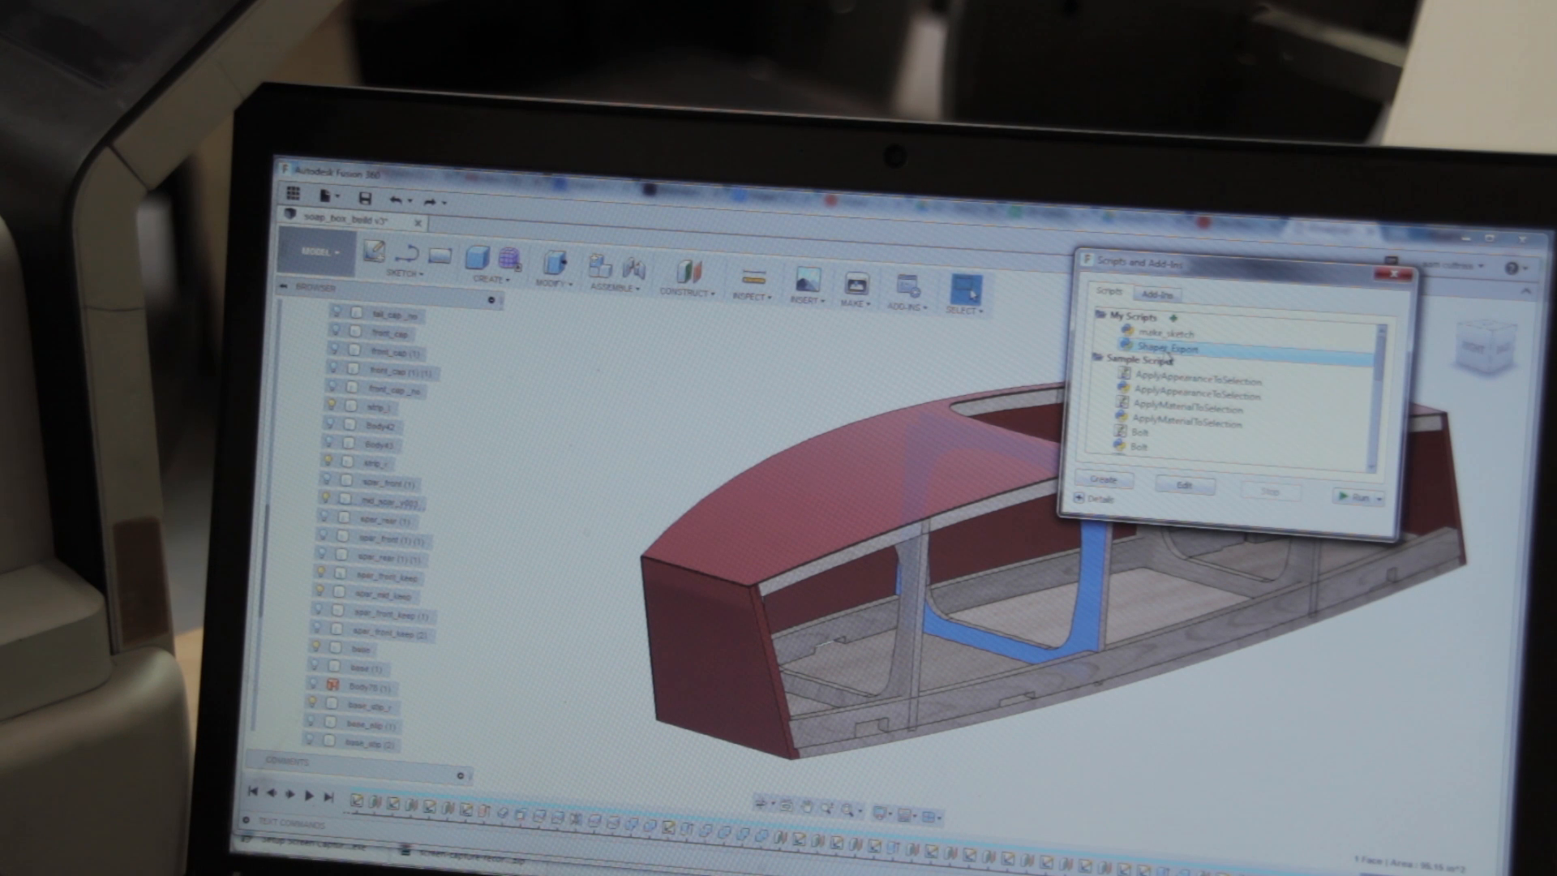
pyautogui.click(1390, 260)
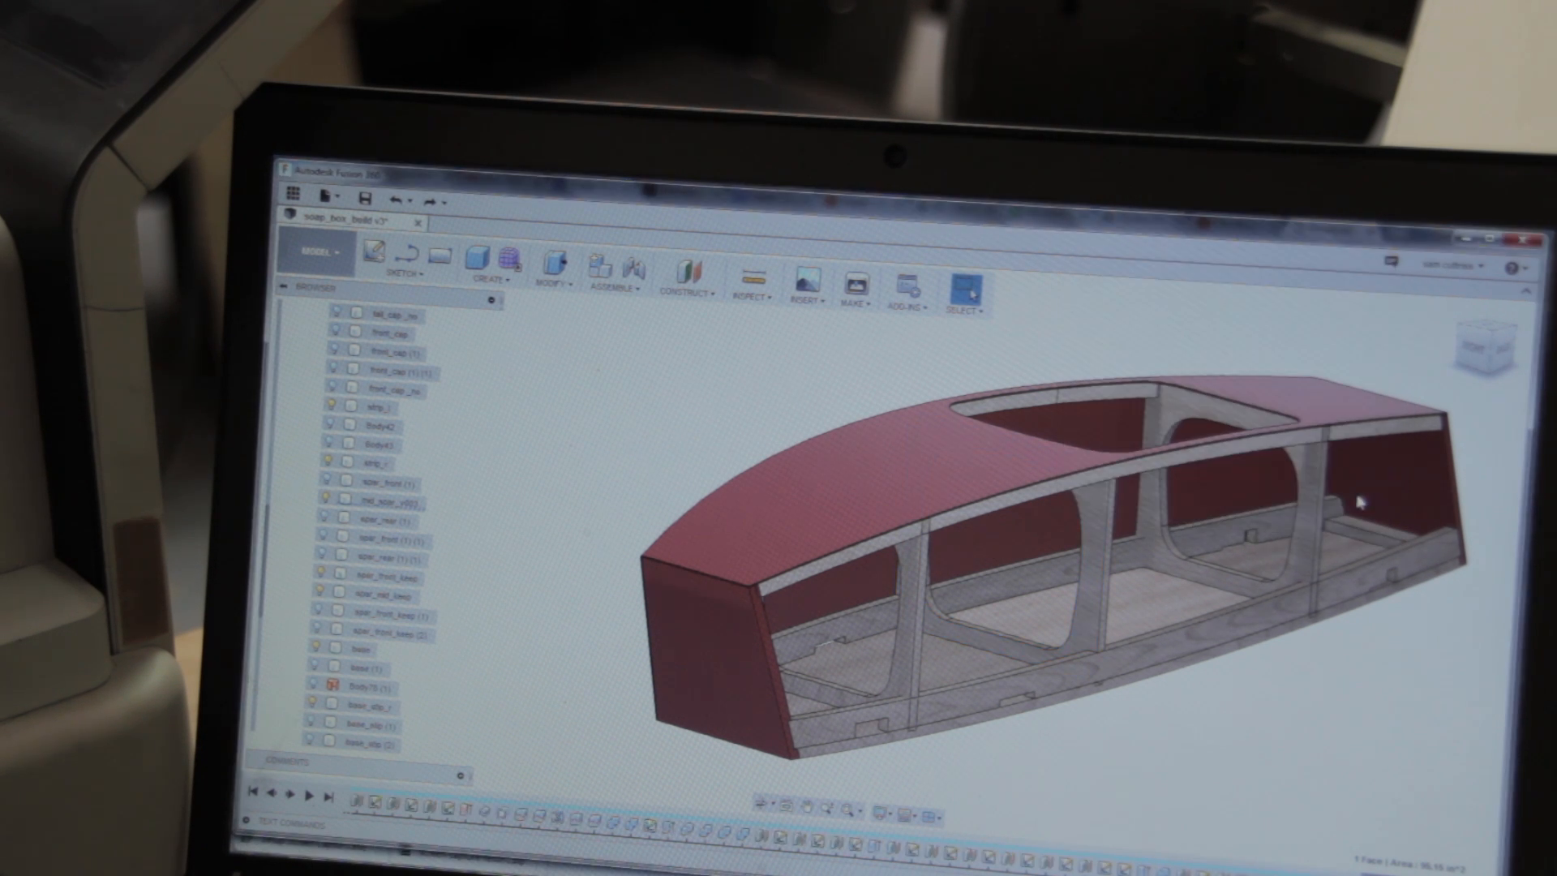